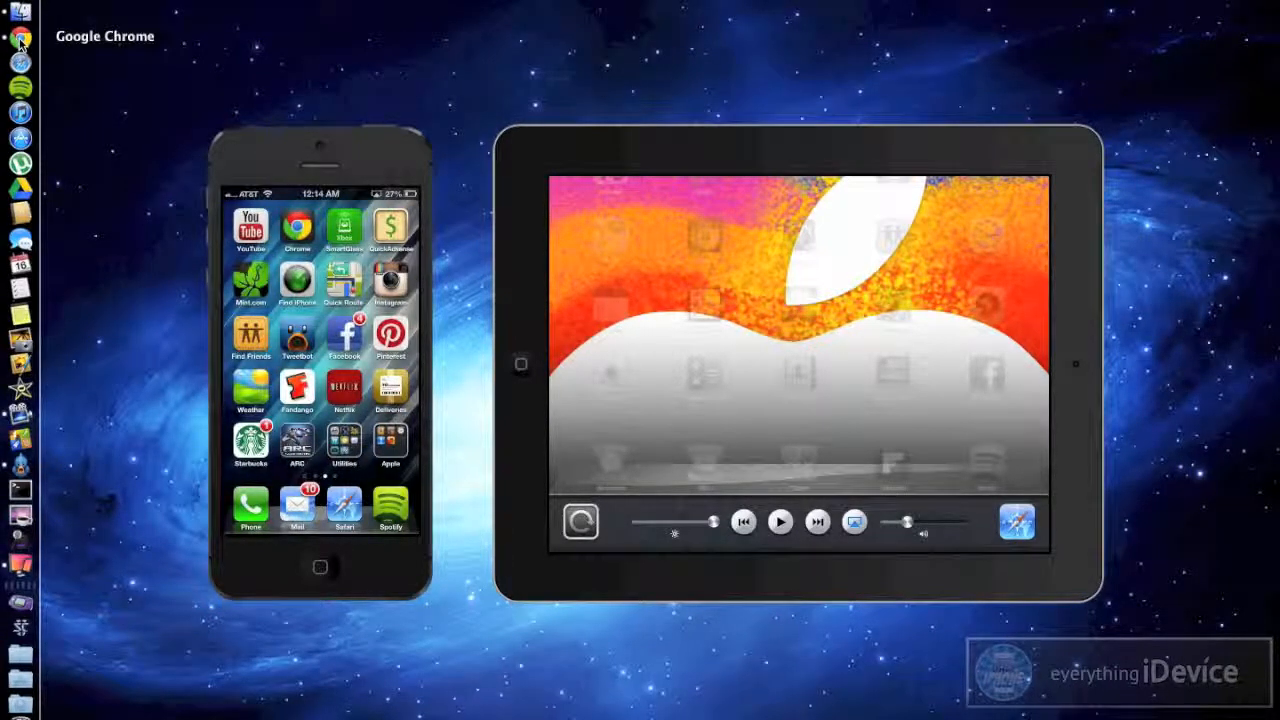
Step: Switch from Reflection to Google Chrome showing the Reflection purchase page
click(18, 36)
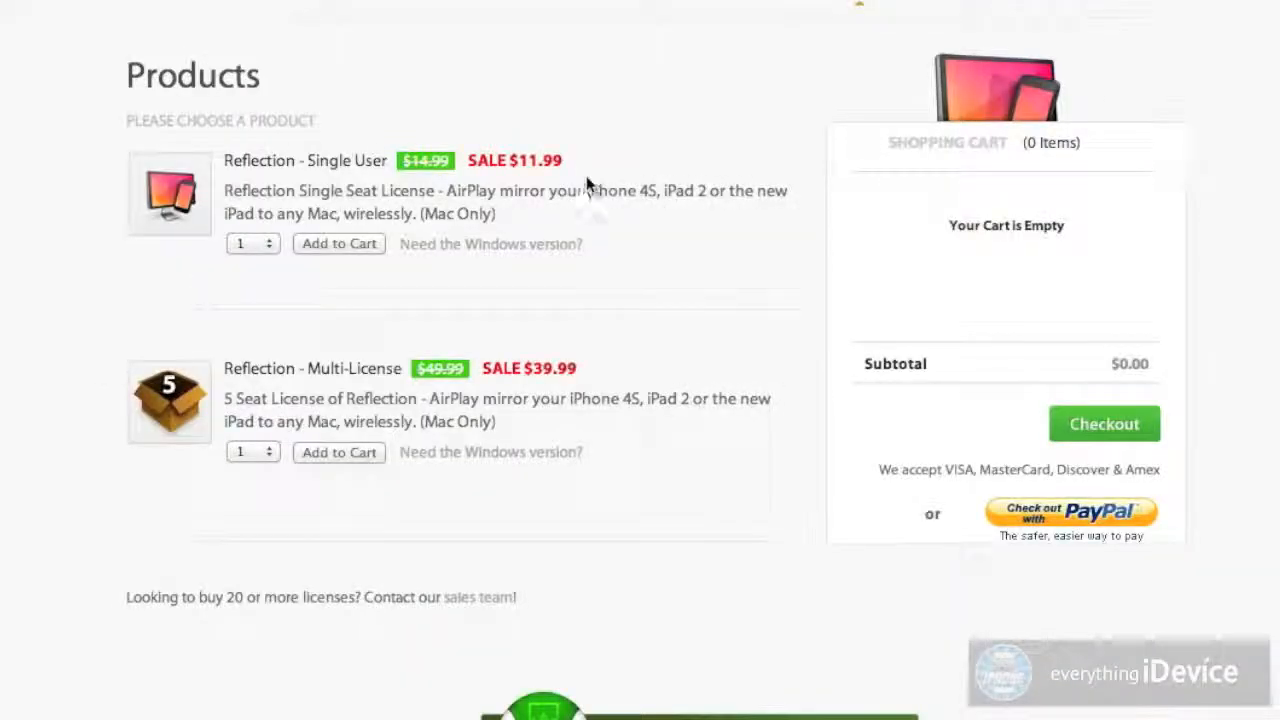
mouse_move(420, 182)
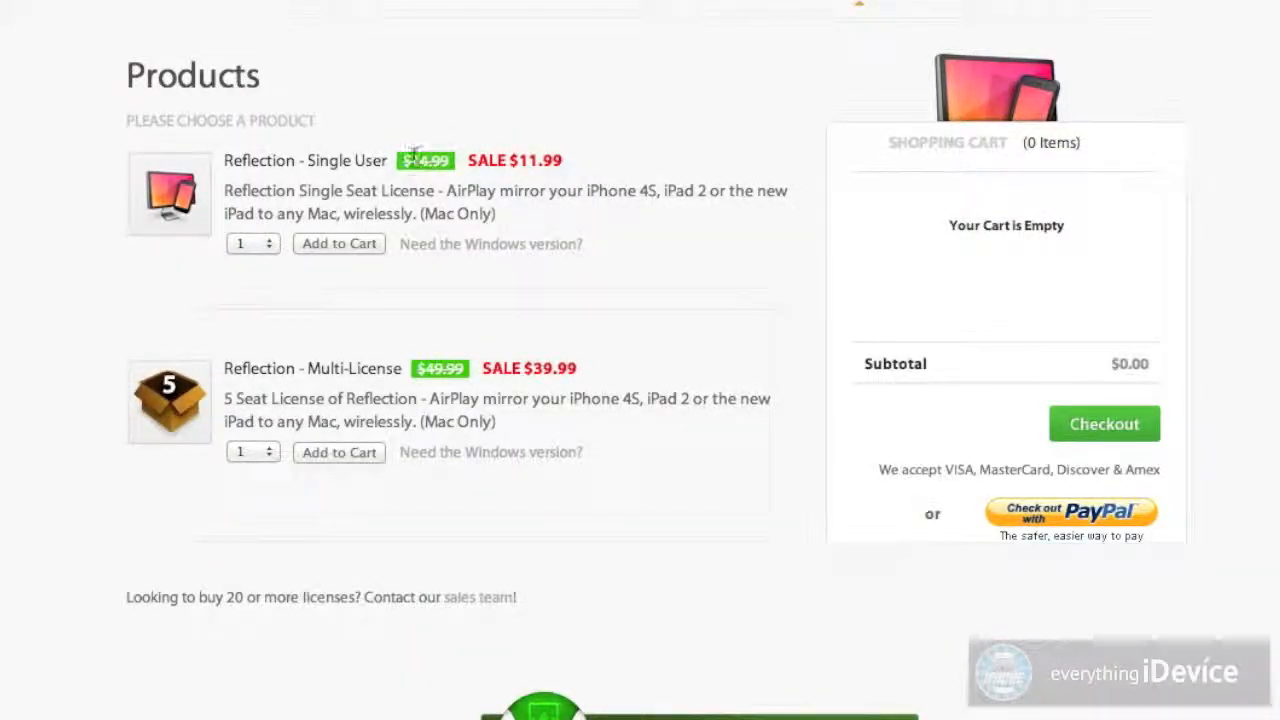
mouse_move(408, 178)
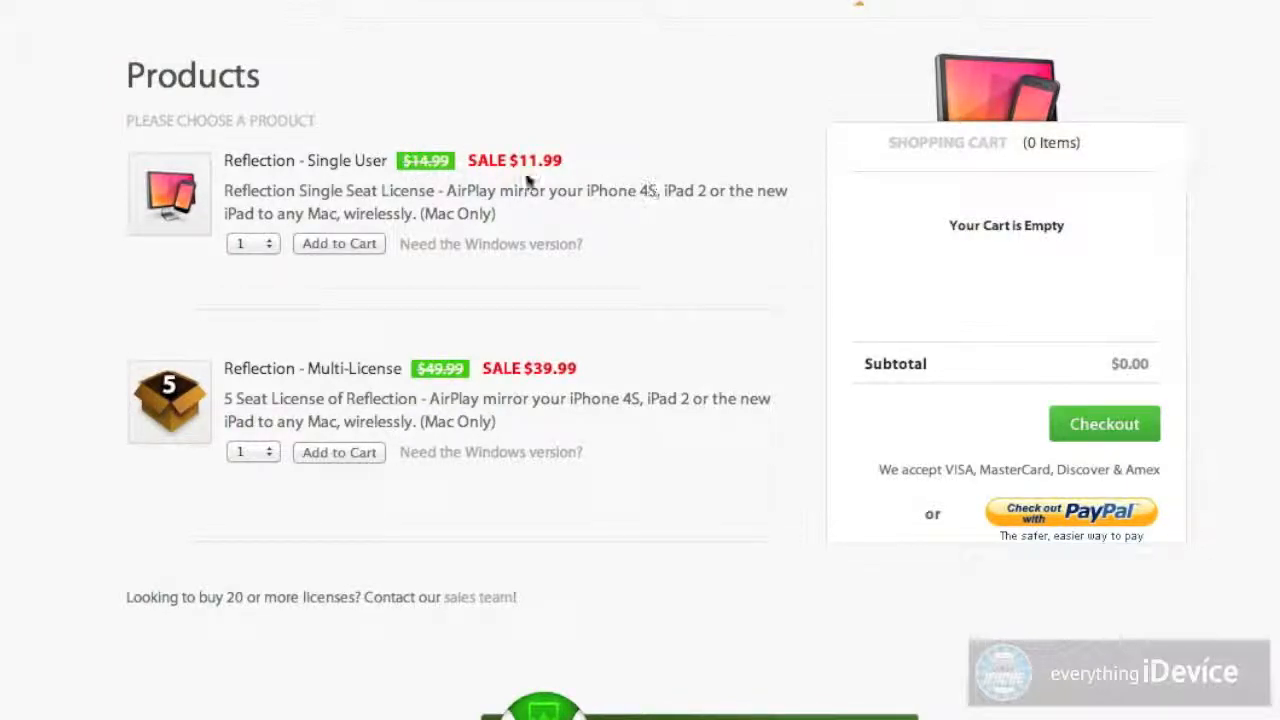
mouse_move(220, 24)
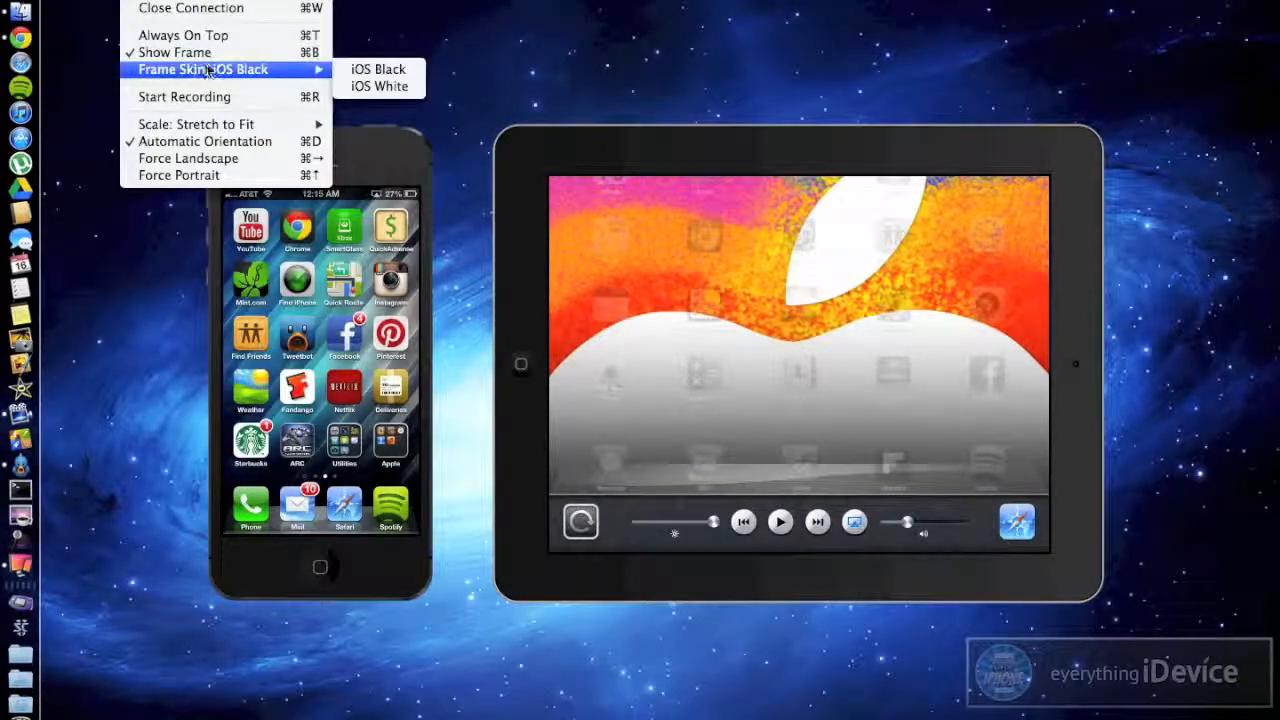
Step: Set the Frame Skin to iOS White on both the iPhone and iPad windows
click(378, 86)
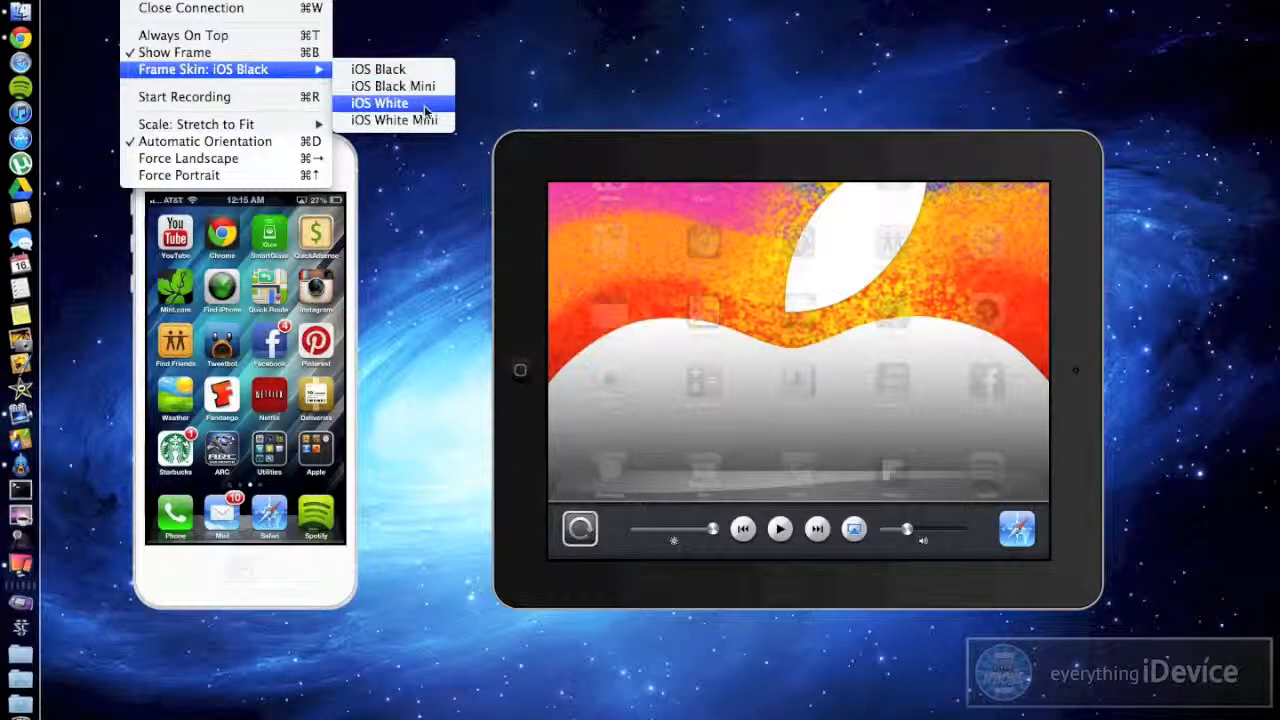
click(380, 104)
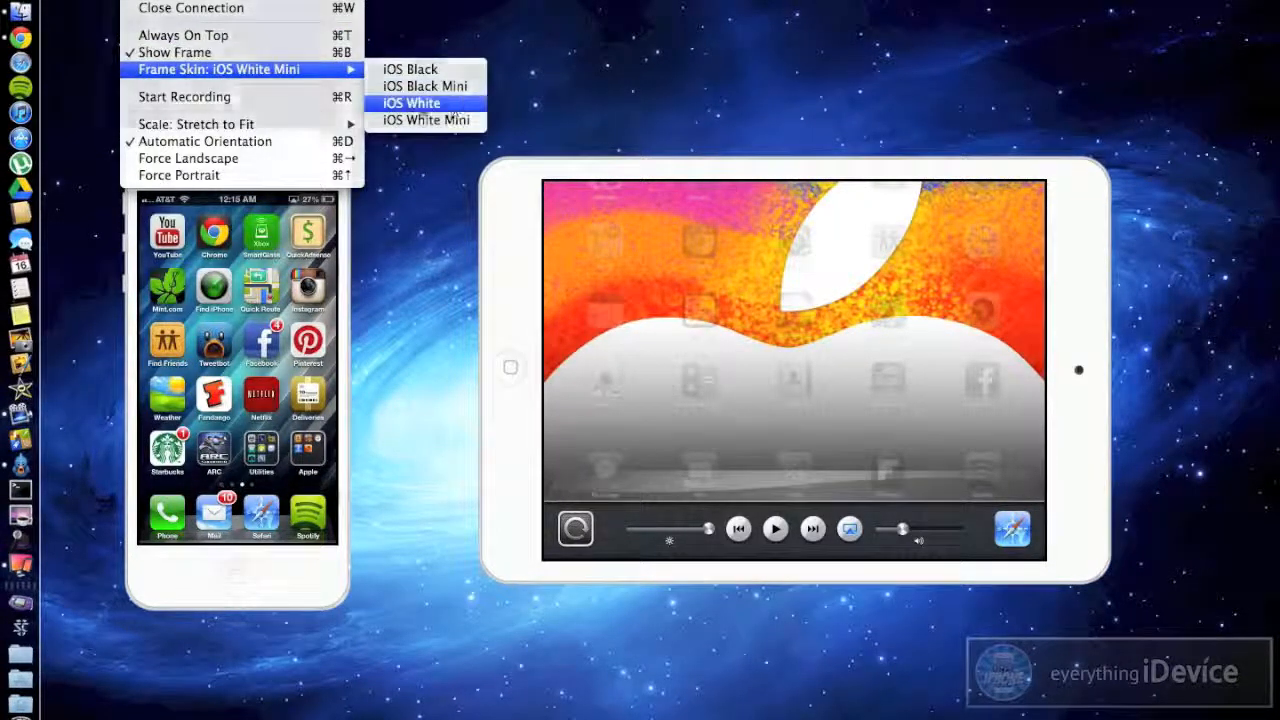
click(412, 104)
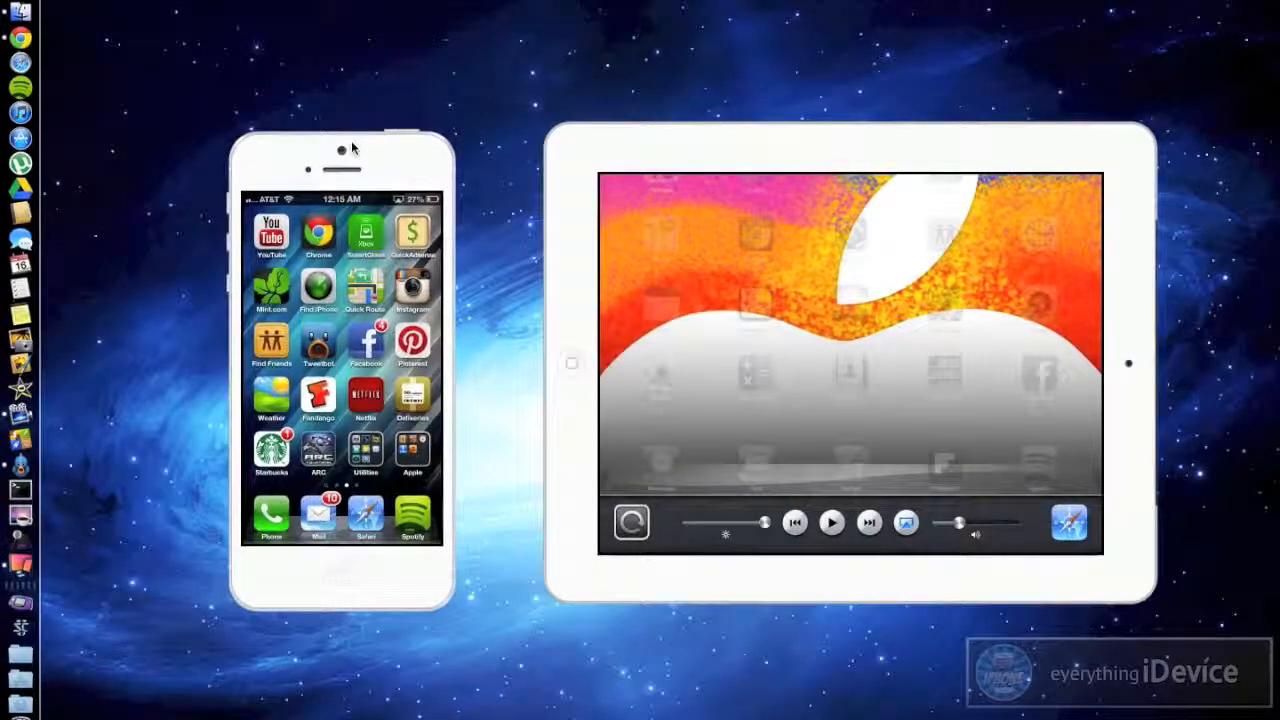
mouse_move(378, 156)
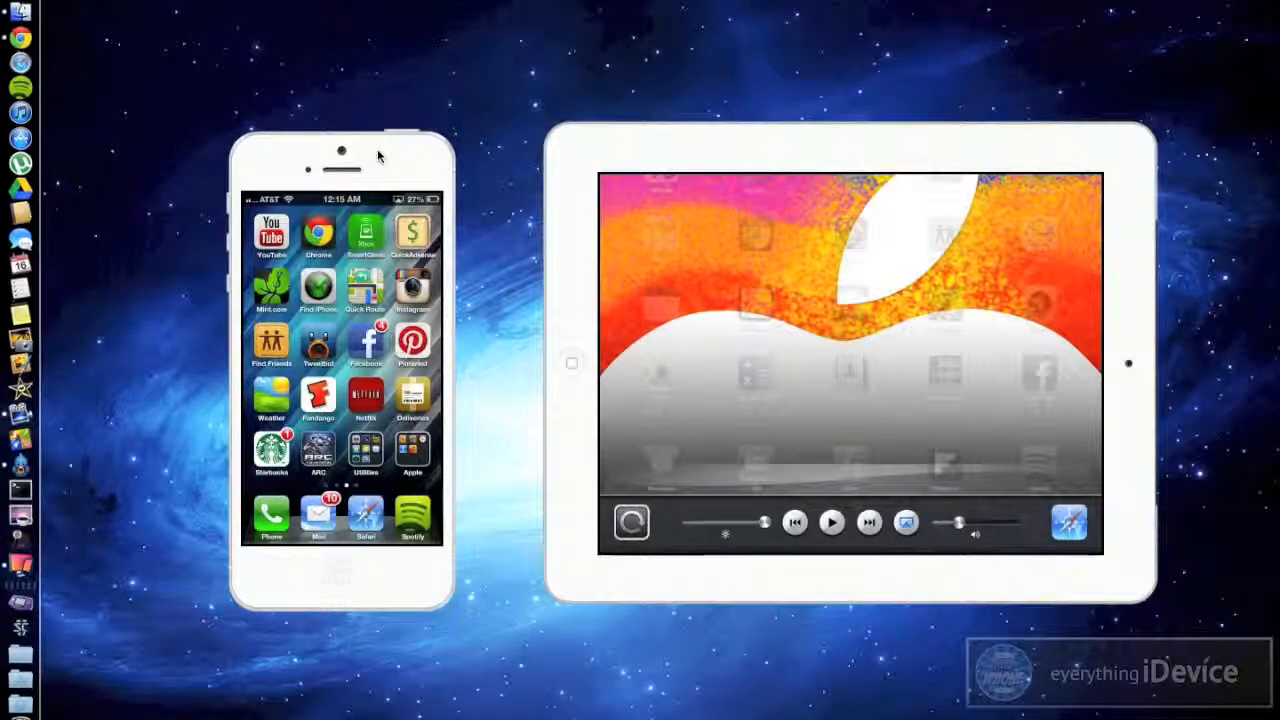
mouse_move(20, 564)
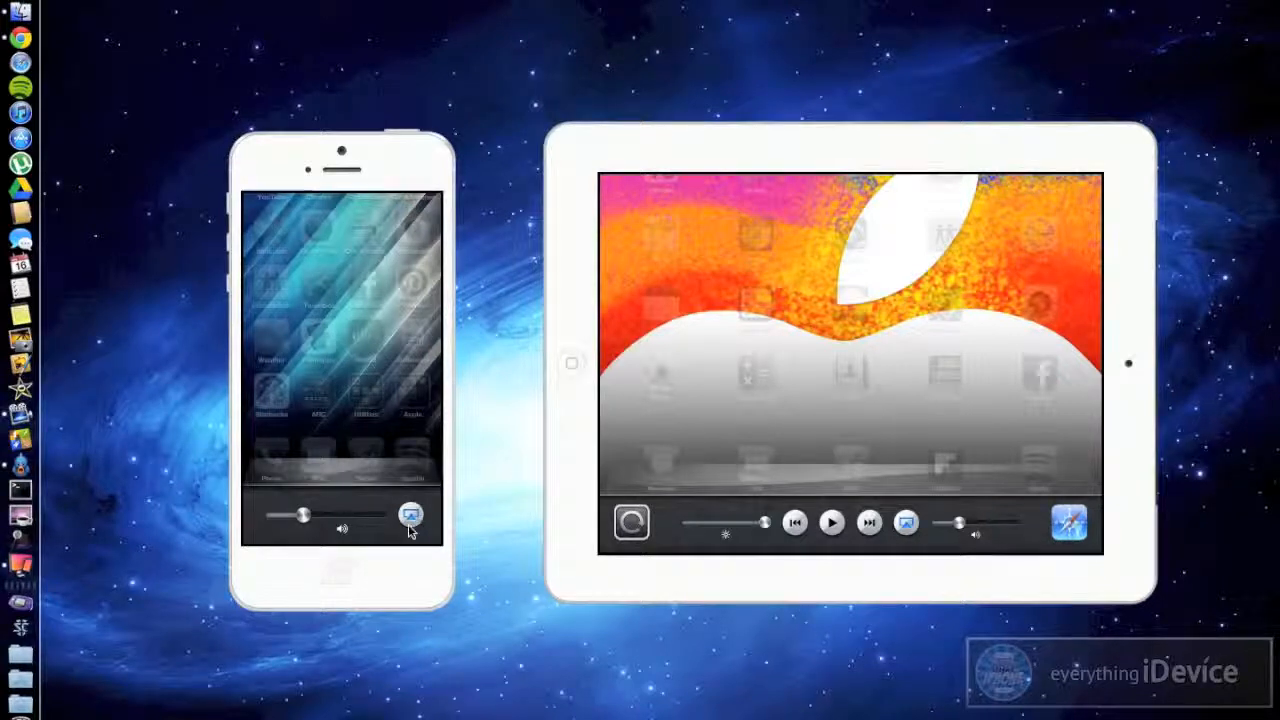
mouse_move(432, 556)
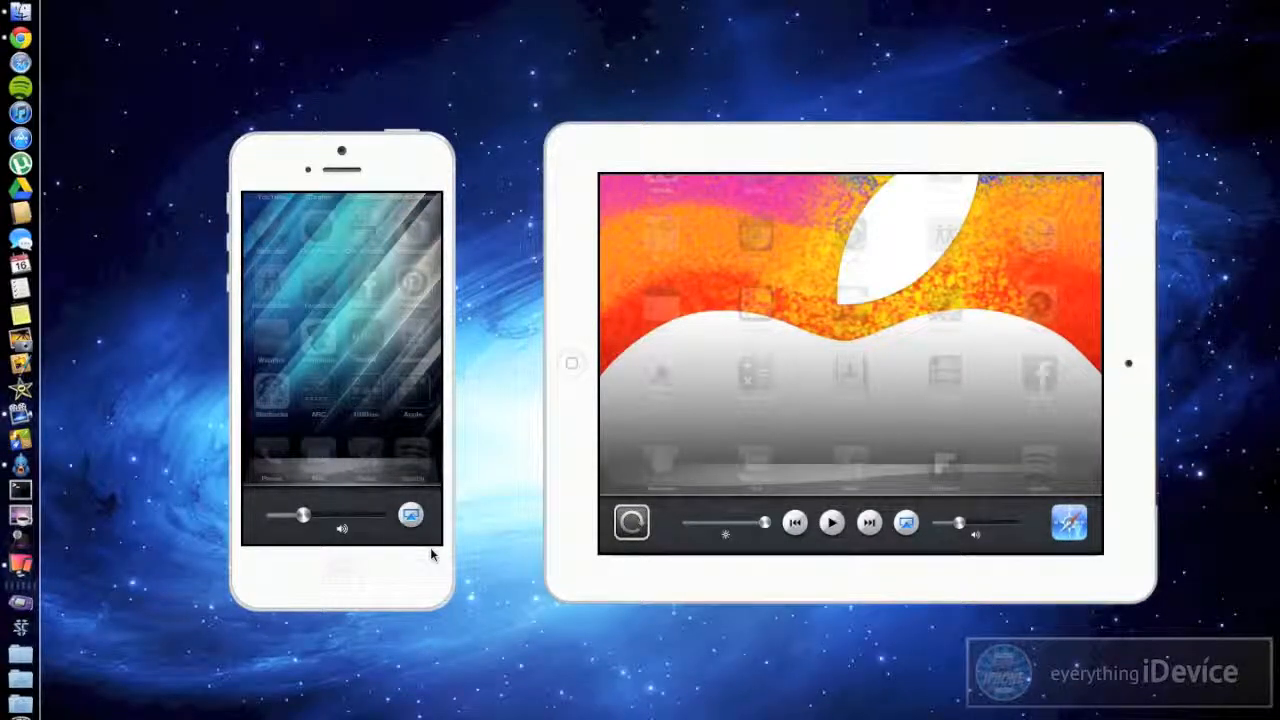
Step: Show the iPhone's AirPlay options with the Mac selected and Mirroring ON
click(412, 514)
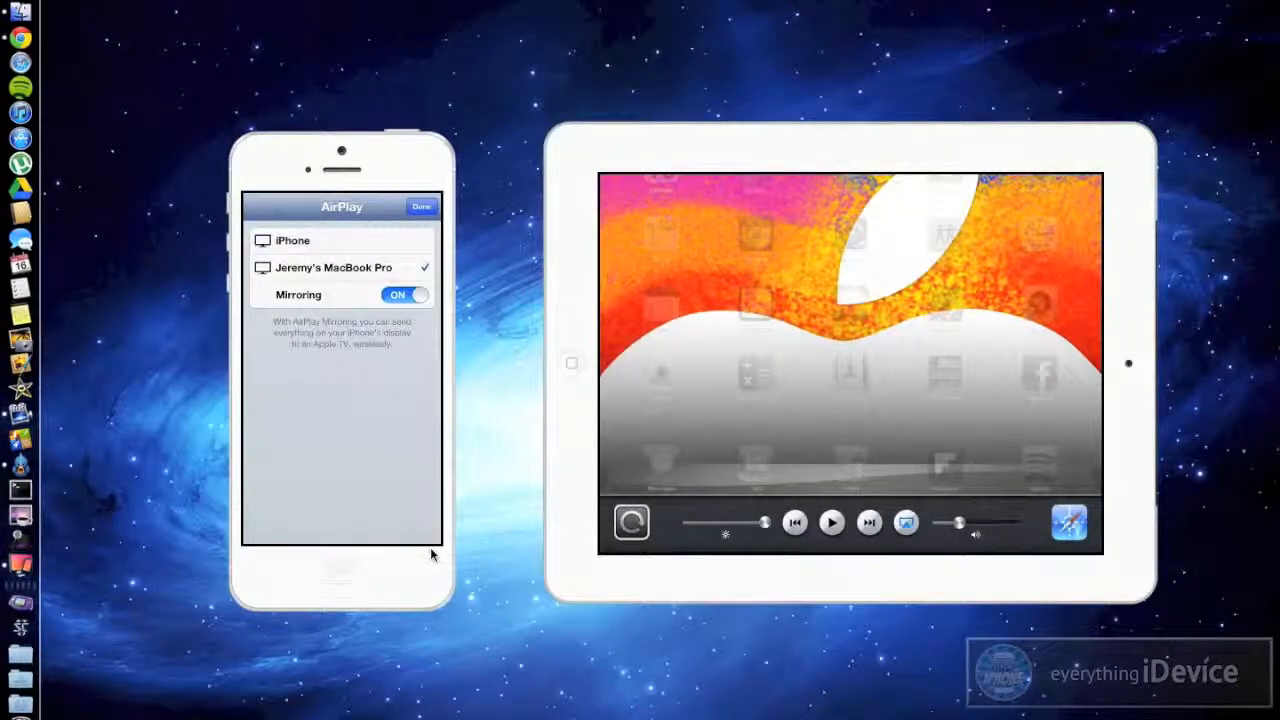